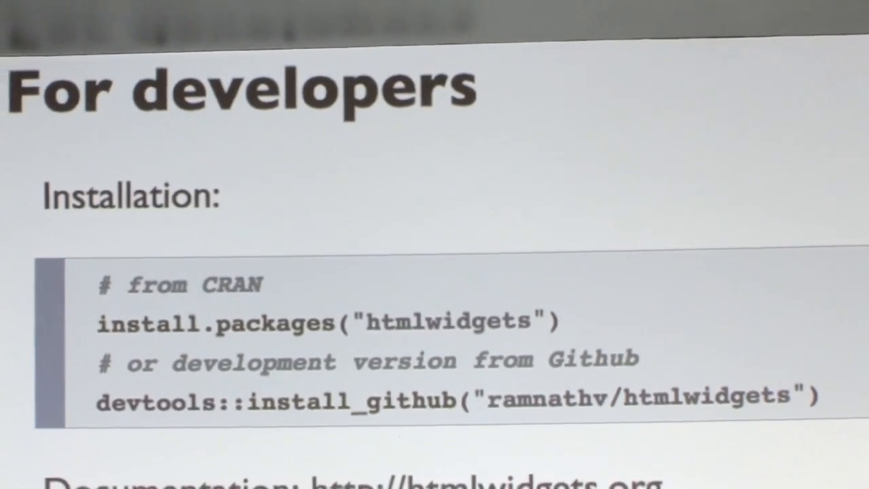
# Advance to the 'For users' slide listing install commands for dygraphs, DT and leaflet.
pyautogui.press('Right')
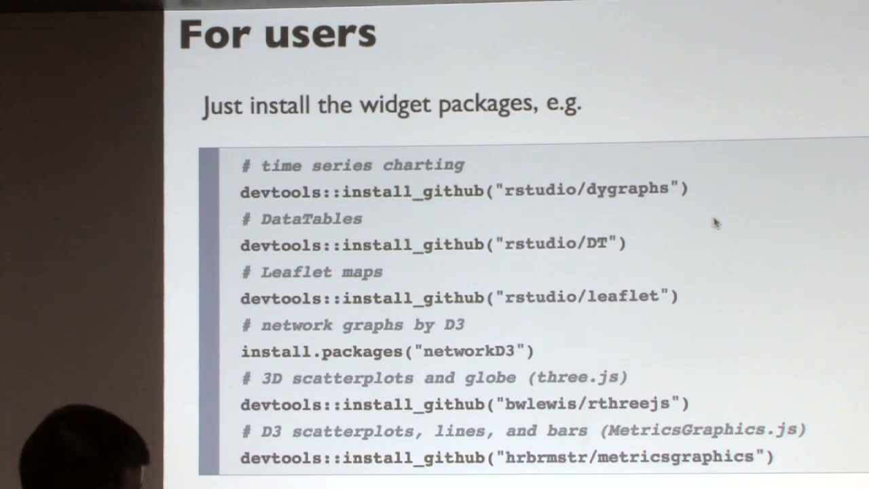
pyautogui.moveTo(828, 224)
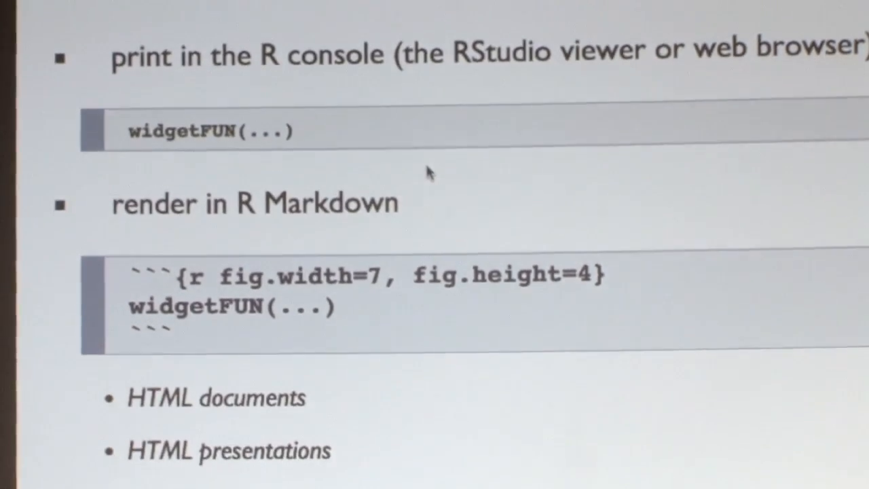
pyautogui.scroll(-3)
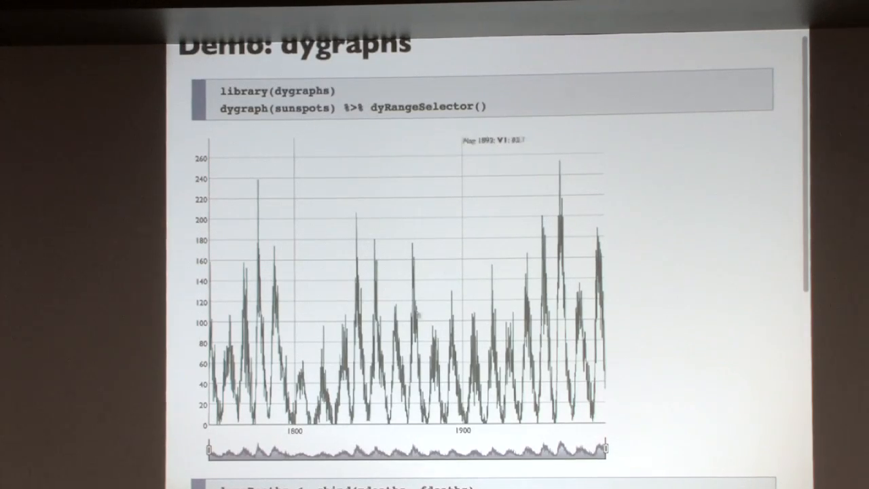
pyautogui.moveTo(509, 278)
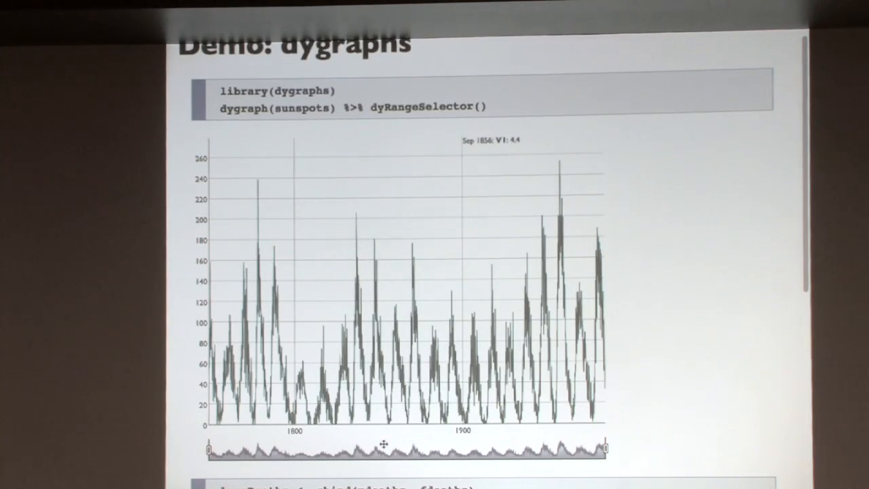
# Scroll the dygraphs slide down to the lungDeaths code combining mdeaths and fdeaths.
pyautogui.scroll(-3)
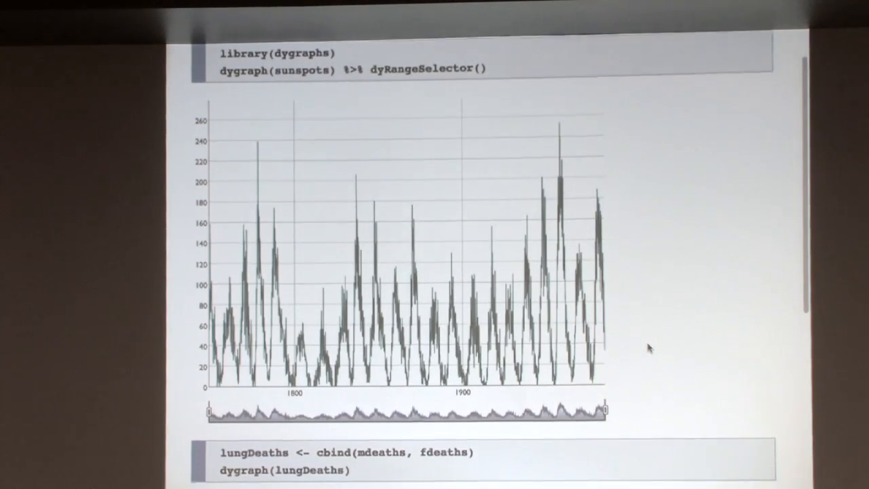
# Scroll down until the lungDeaths dygraph of mdeaths and fdeaths is fully visible.
pyautogui.scroll(-3)
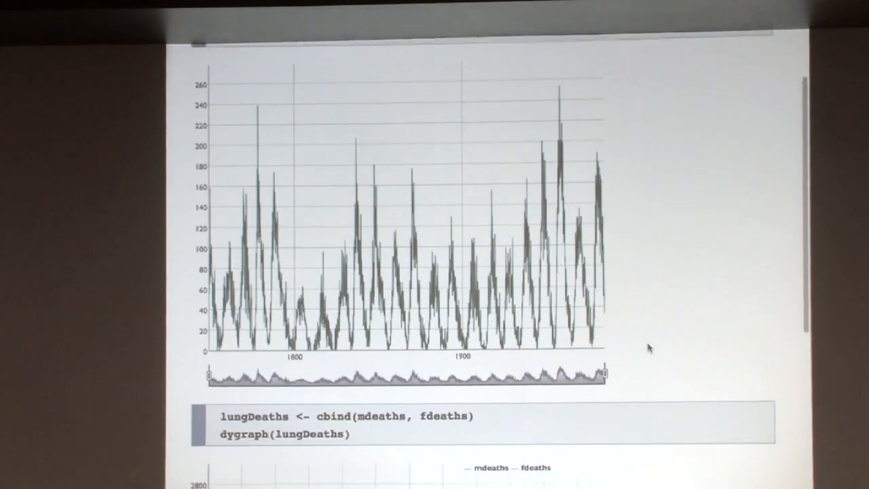
pyautogui.scroll(-3)
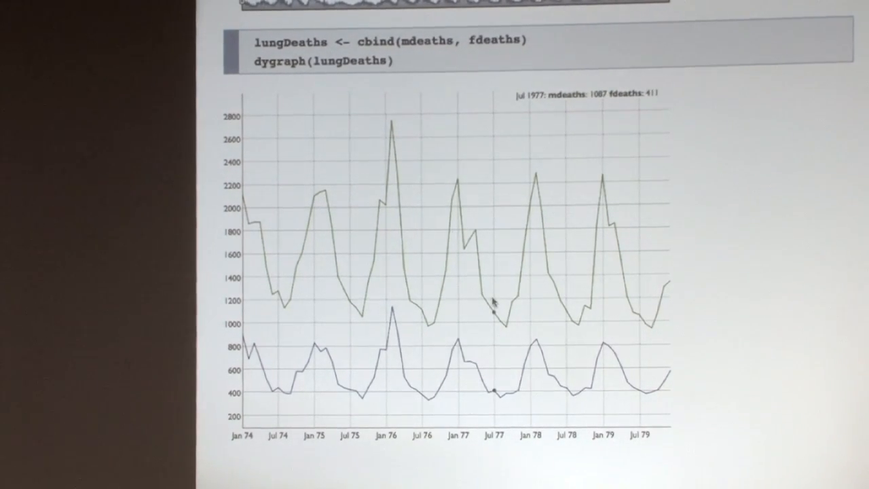
pyautogui.moveTo(472, 353)
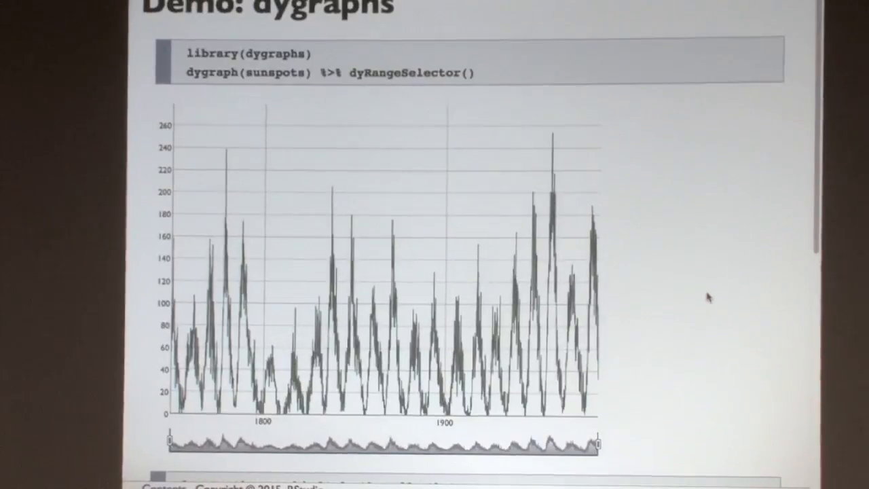
# Advance to the DT slide showing datatable(iris) code and its interactive table.
pyautogui.press('right')
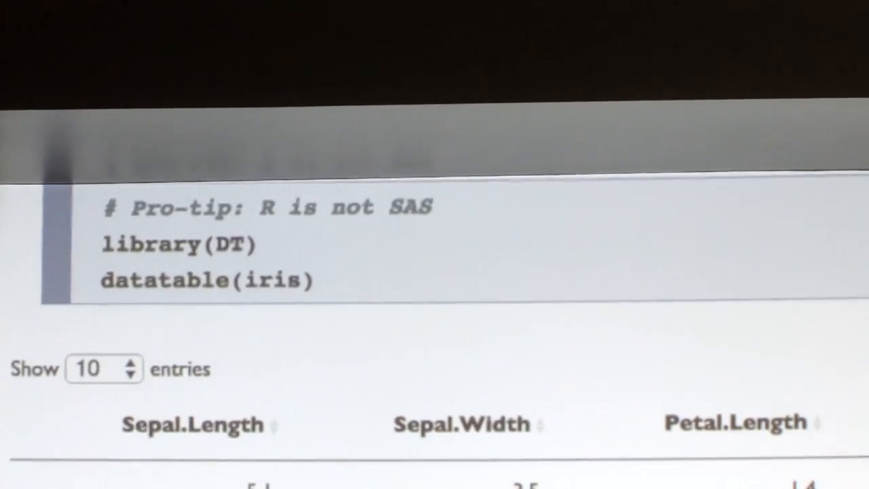
# Page the iris table to entries 41–50, search 'vir', then reach the formatCurrency example.
pyautogui.scroll(-3)
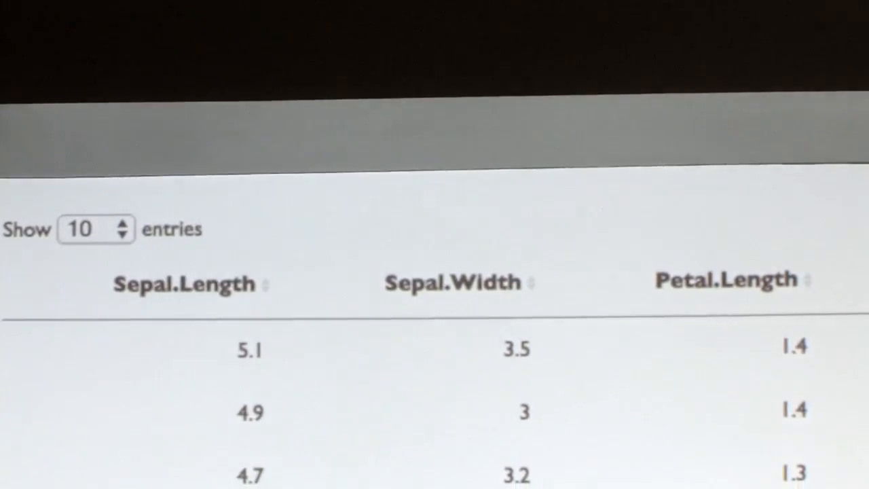
pyautogui.scroll(-3)
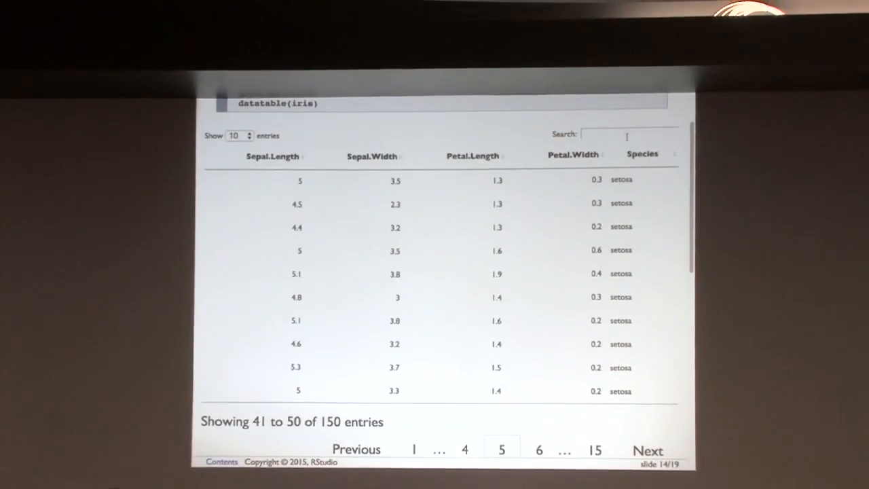
pyautogui.write('vir')
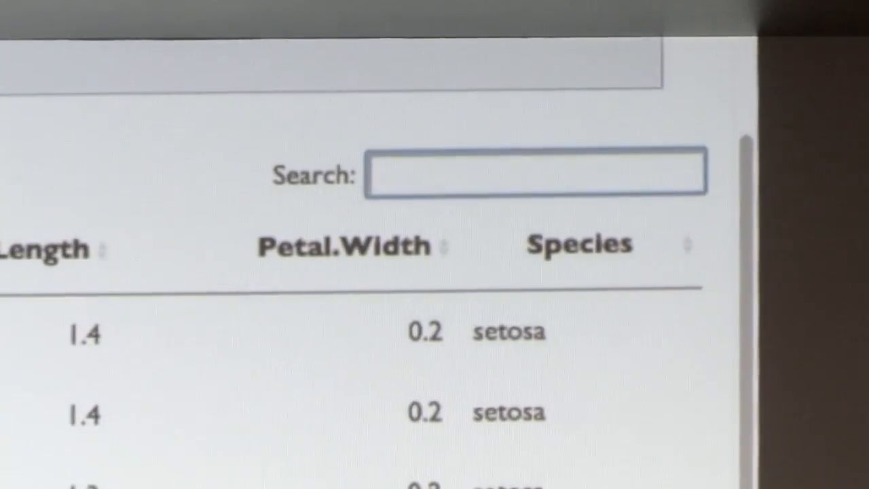
pyautogui.click(536, 169)
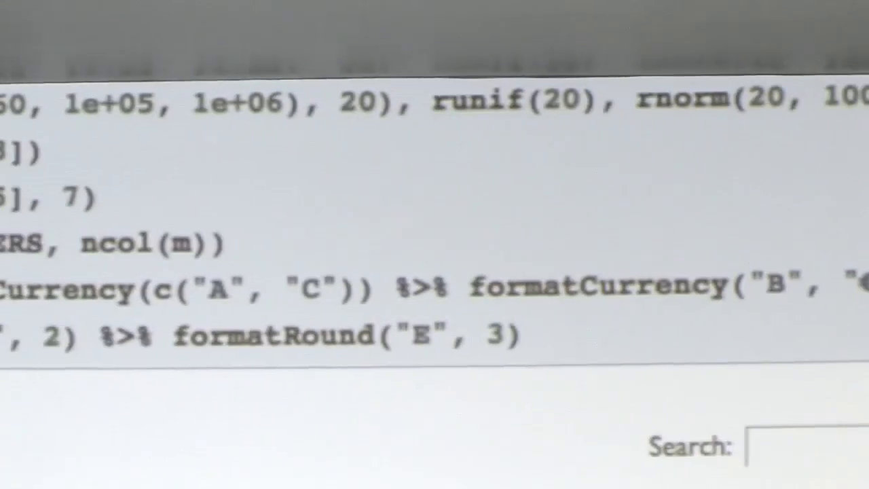
pyautogui.scroll(-3)
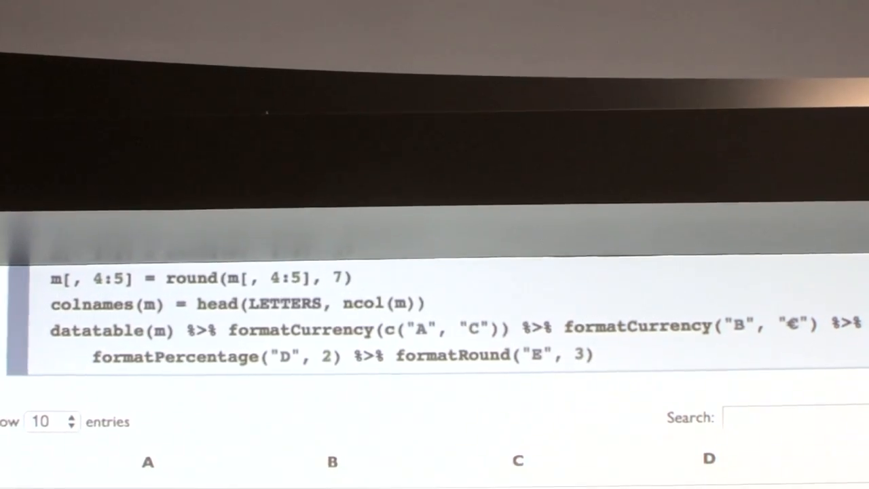
pyautogui.scroll(-3)
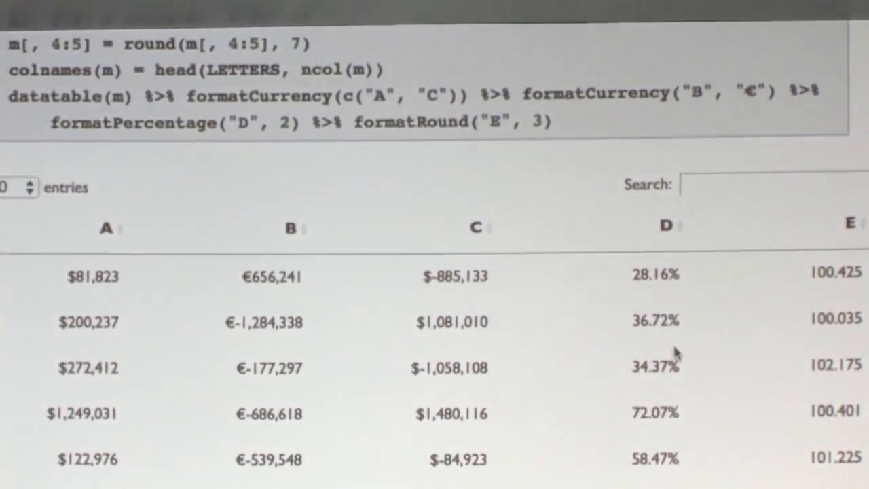
pyautogui.scroll(-3)
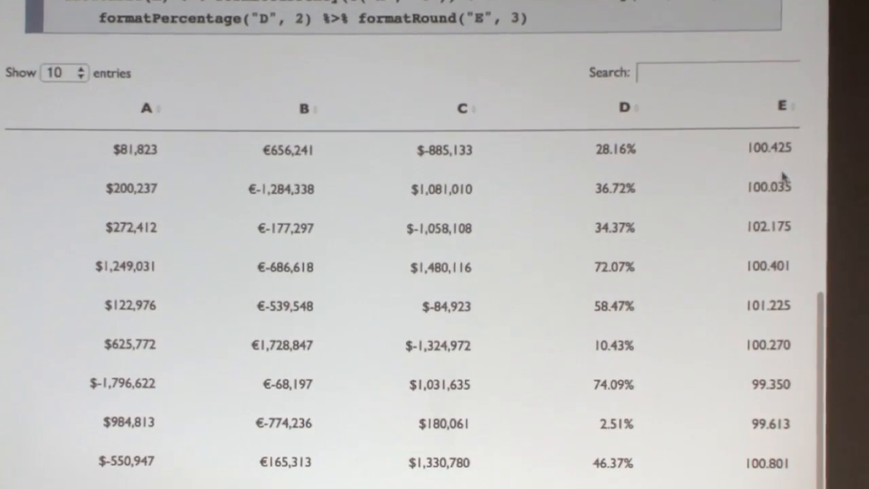
pyautogui.scroll(-3)
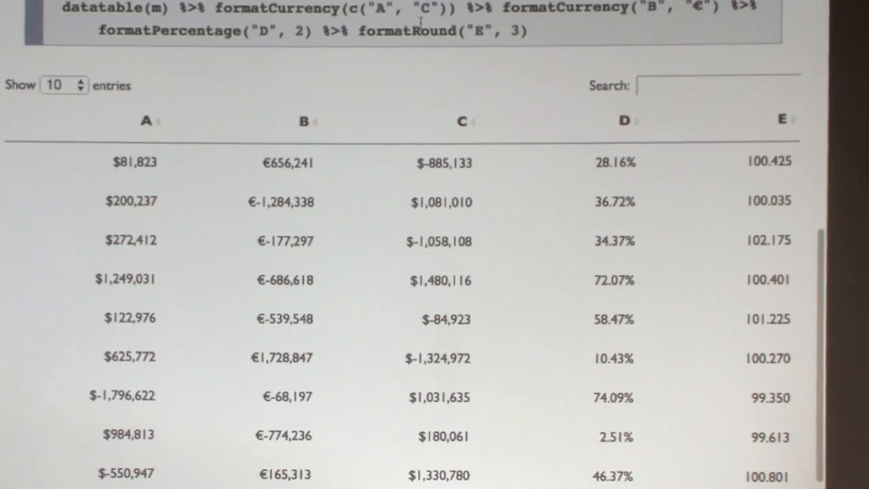
pyautogui.scroll(-3)
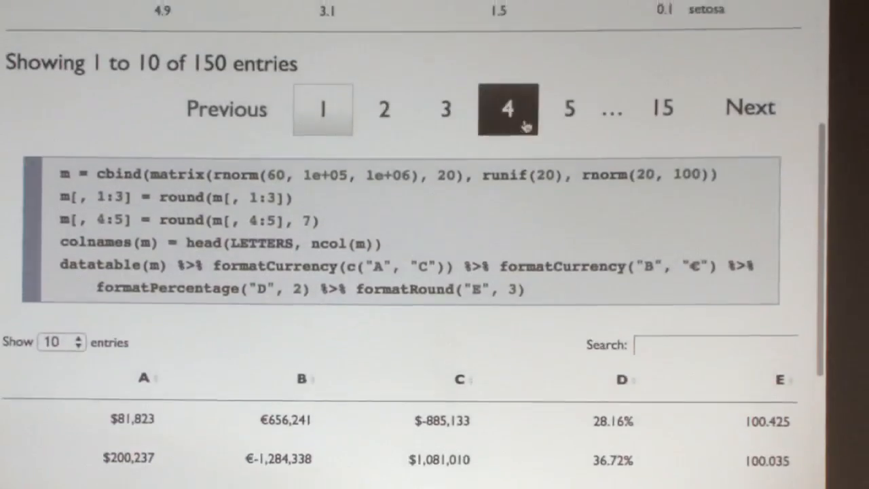
pyautogui.scroll(3)
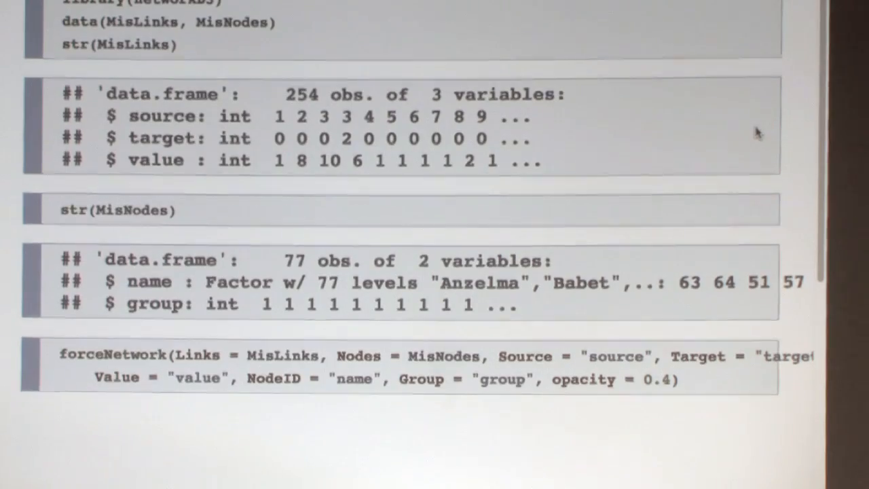
# Scroll past the DT examples to the forceNetwork code using MisLinks and MisNodes.
pyautogui.scroll(-3)
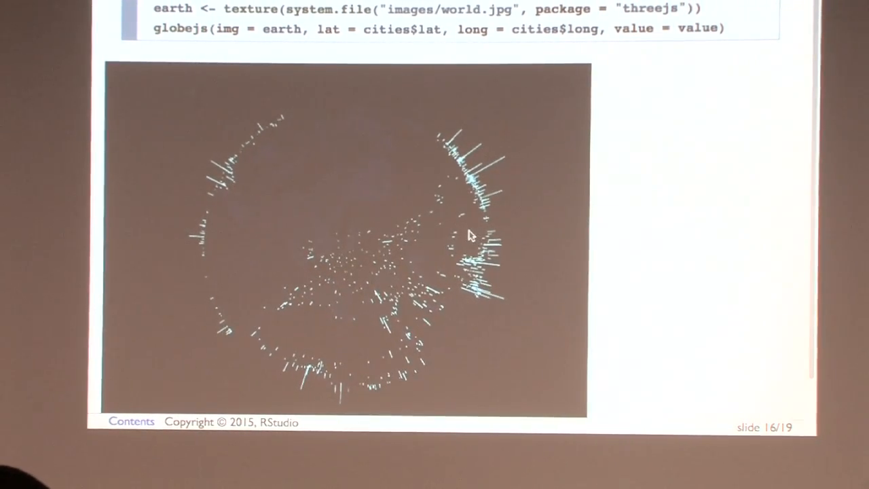
# Advance to slide 16/19 with the globejs example plotting city values on a globe.
pyautogui.rightClick(475, 241)
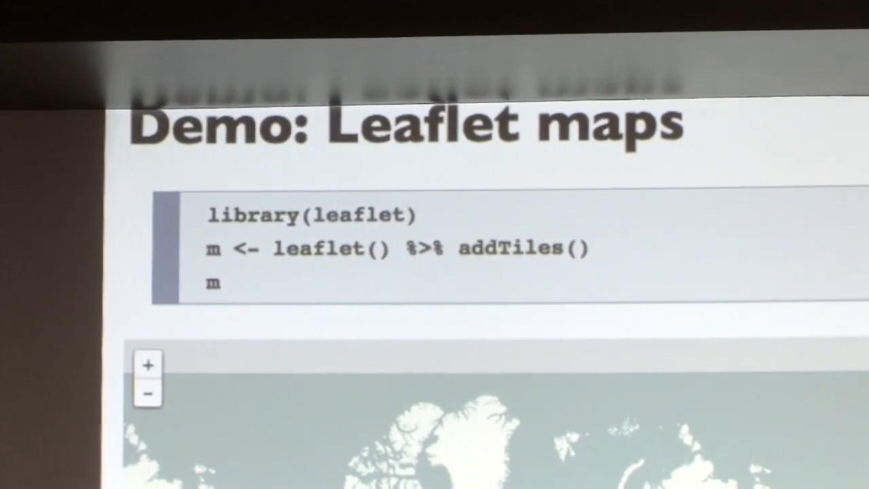
# Scroll the 'Demo: Leaflet maps' slide down to the addTiles() world map.
pyautogui.scroll(-3)
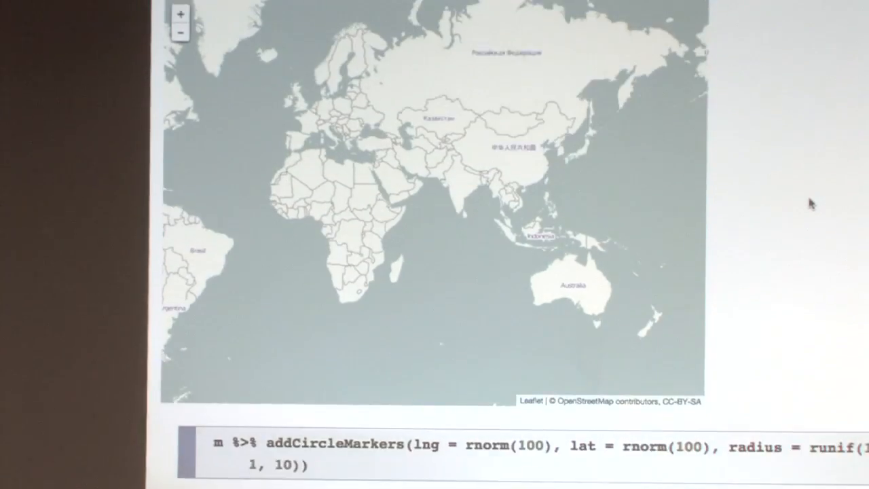
pyautogui.scroll(-3)
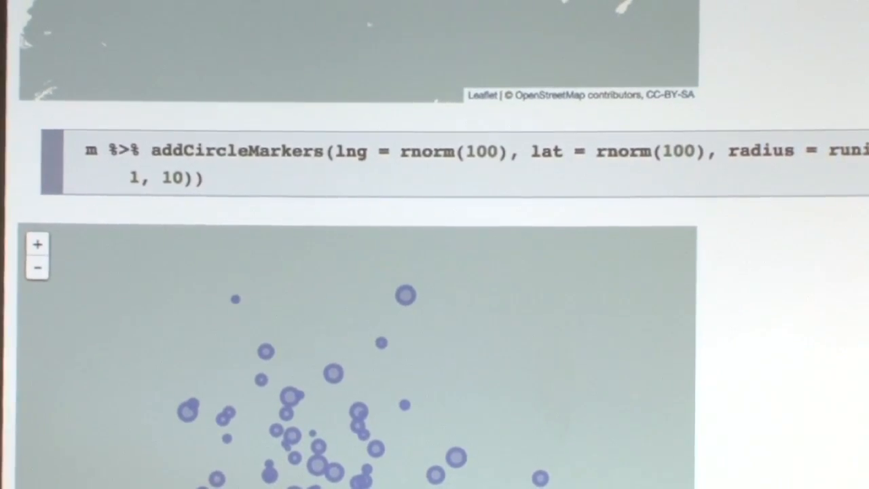
# Scroll to the addCircleMarkers map with random markers clustered in the Gulf of Guinea.
pyautogui.scroll(-3)
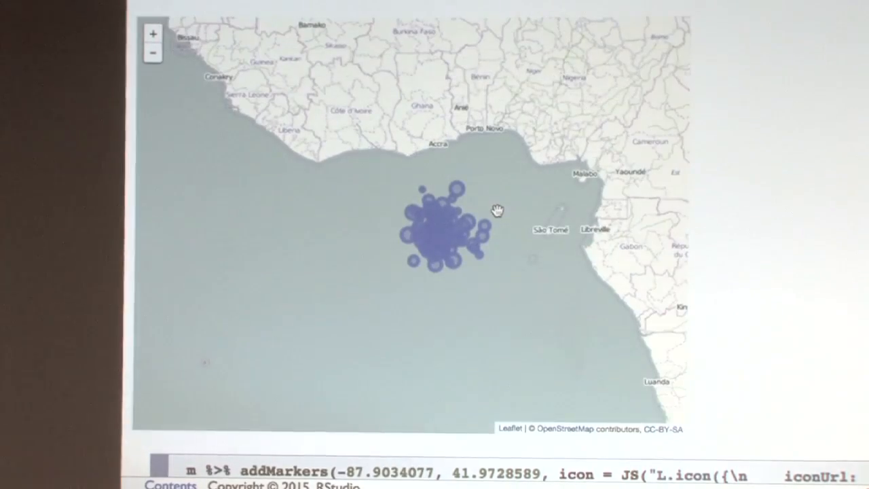
pyautogui.moveTo(765, 217)
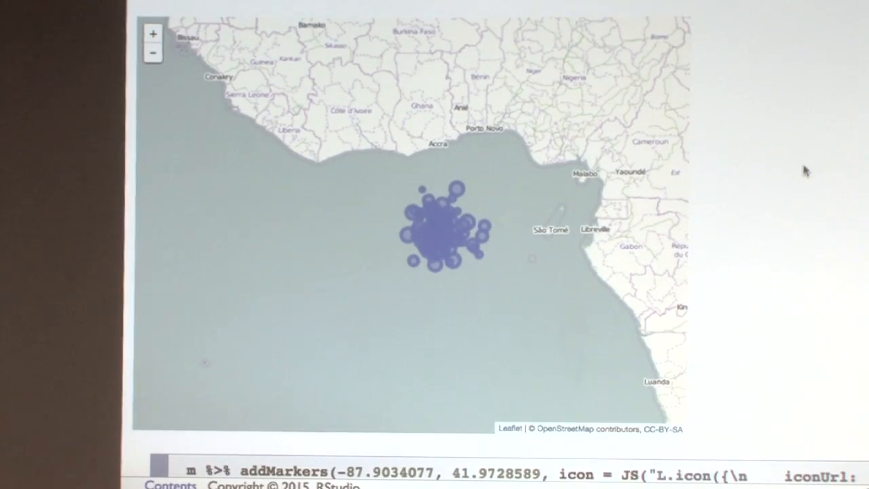
pyautogui.scroll(-3)
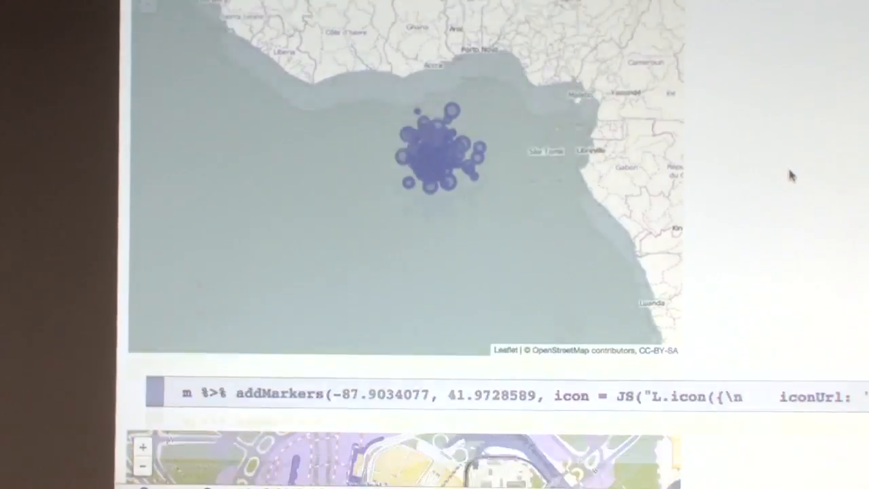
# Scroll through the Leaflet examples, including the O'Hare airport airplane-icon marker map.
pyautogui.scroll(-3)
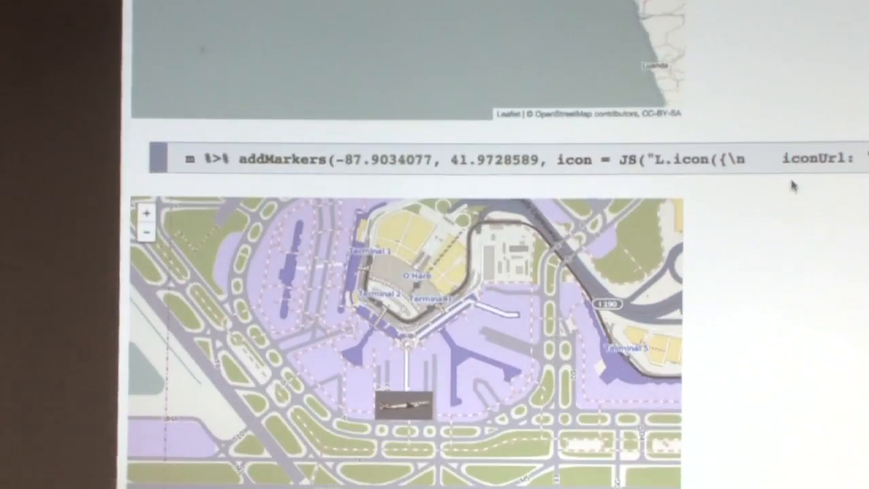
pyautogui.scroll(-3)
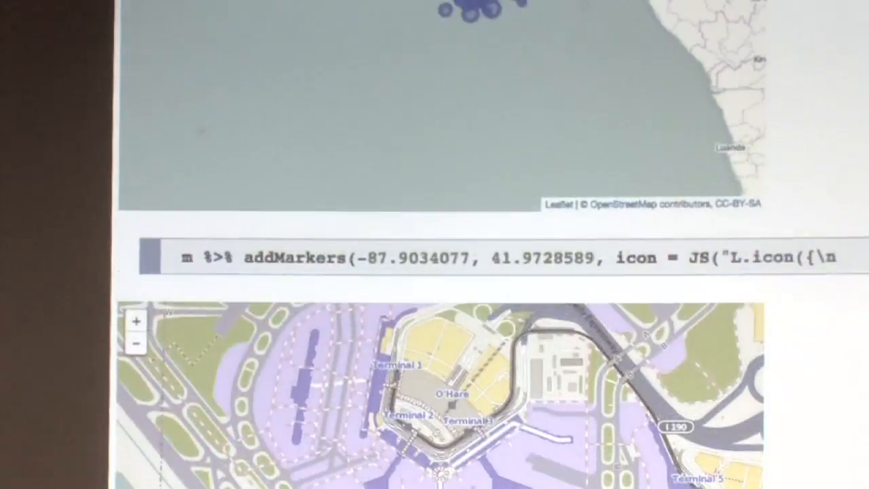
pyautogui.scroll(-3)
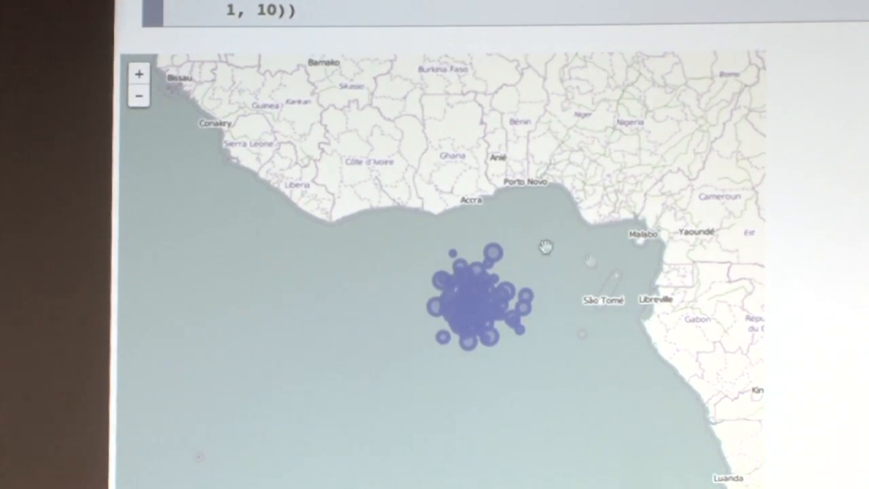
pyautogui.scroll(-3)
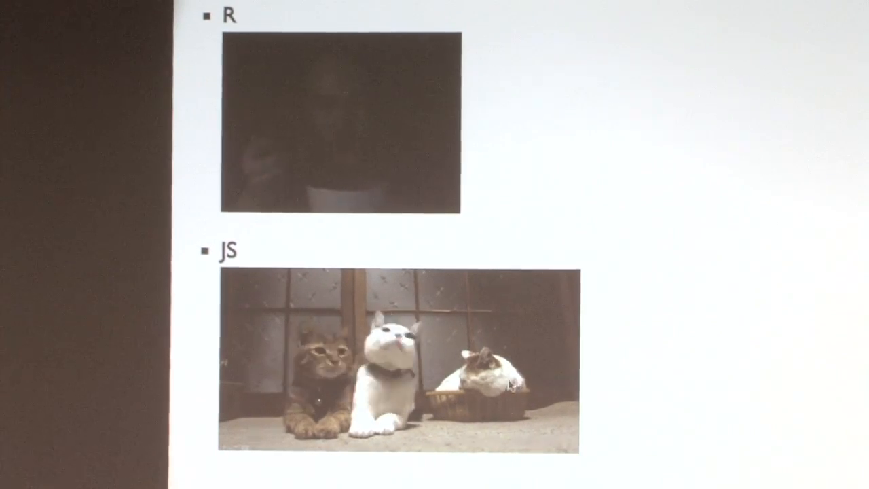
# Advance to the R vs JS slide with the two cat pictures.
pyautogui.press('Right')
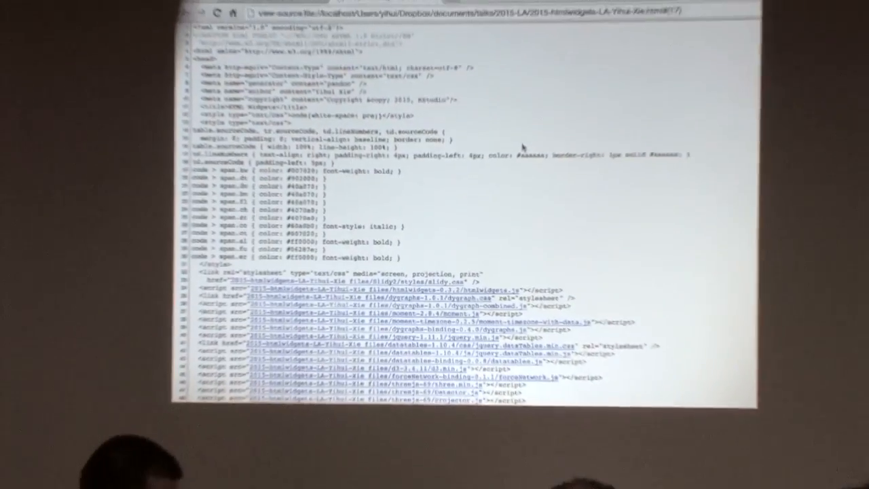
# Scroll the page source down to the widget libraries' script and stylesheet tags.
pyautogui.scroll(-3)
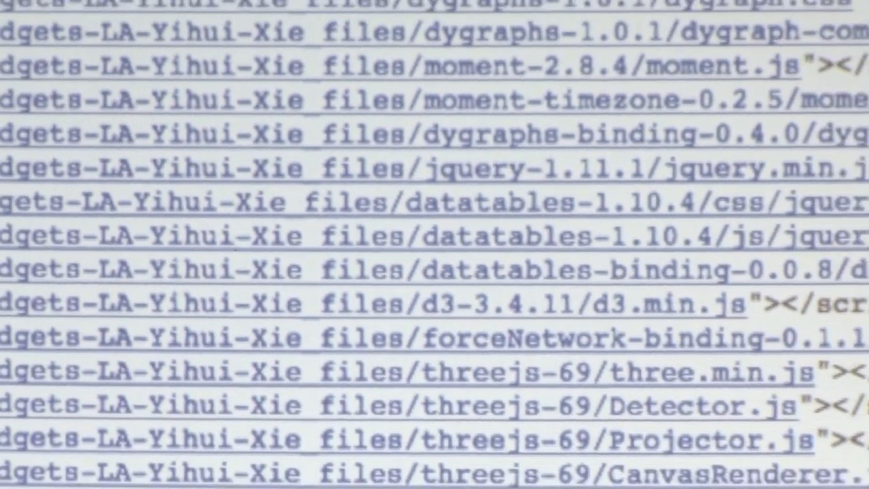
pyautogui.scroll(-3)
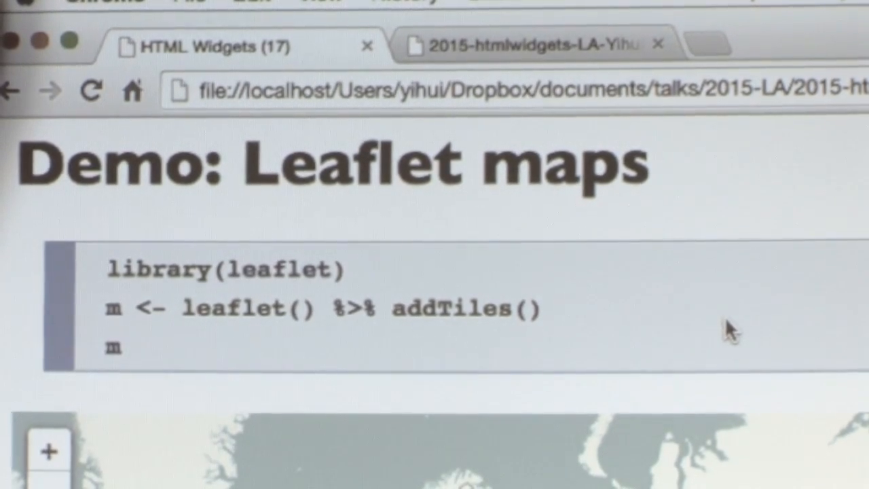
# Scroll on the HTML Widgets tab to reach the 'Demo: Leaflet maps' slide.
pyautogui.scroll(-3)
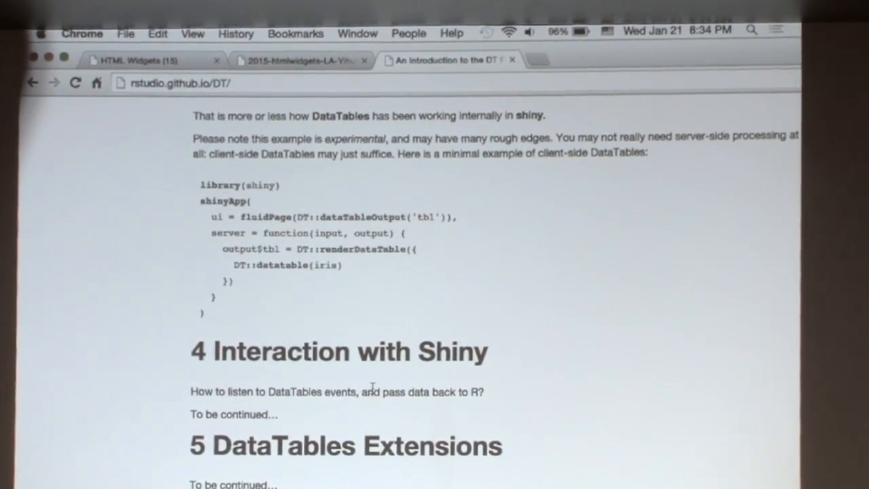
# Scroll the DT docs down to section 4, Interaction with Shiny, and section 5, Extensions.
pyautogui.scroll(-3)
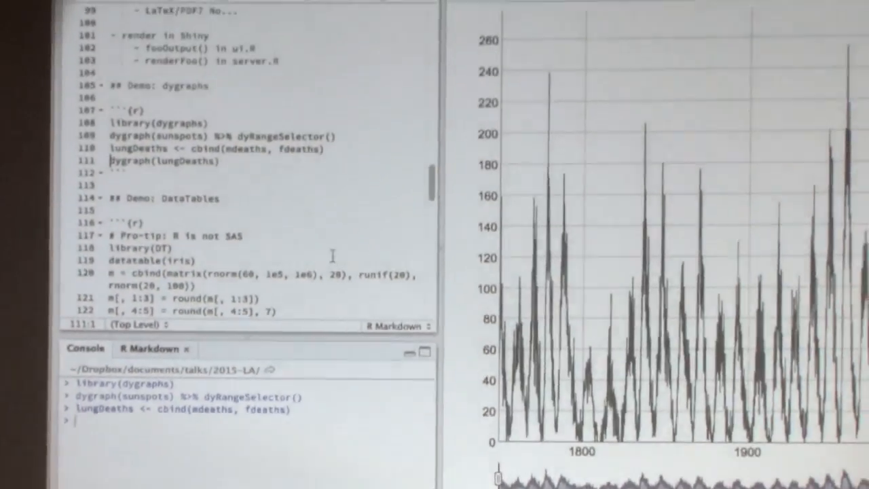
# Run plot(sunspots) in the Console, then switch the editor to another R Markdown file.
pyautogui.write('plot')
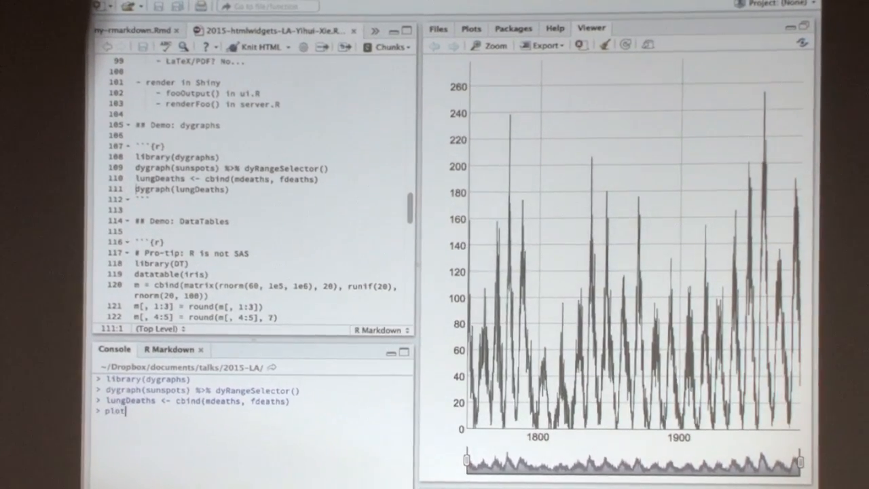
pyautogui.write('(sunplo')
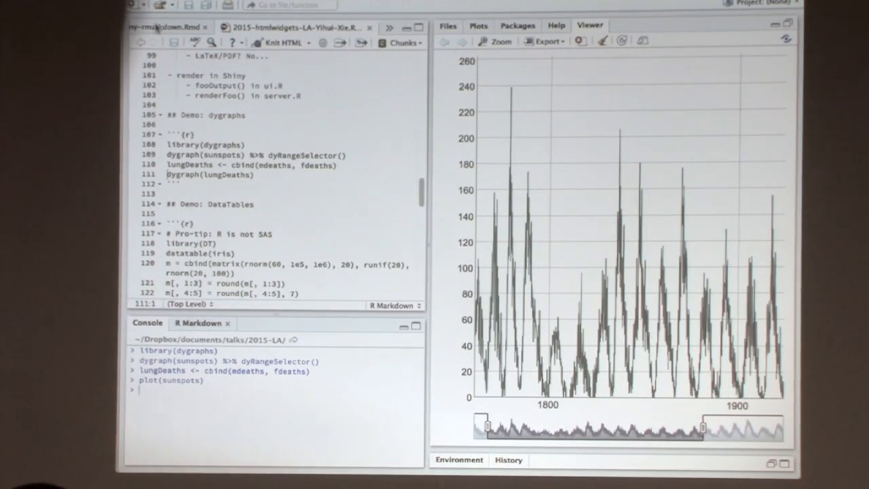
pyautogui.click(224, 27)
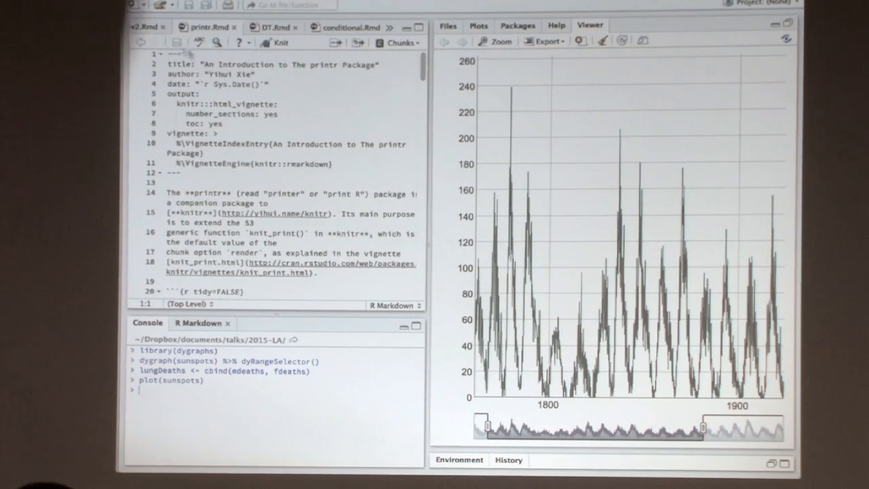
# In Rmd-v2.Rmd, add datatable(iris) after library(DT) in the first chunk.
pyautogui.click(173, 27)
pyautogui.write('library(DT')
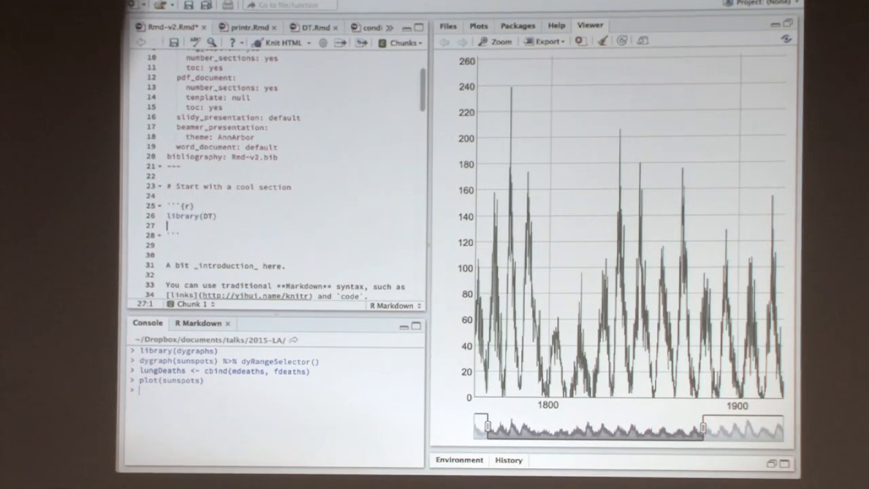
pyautogui.write('datatabl')
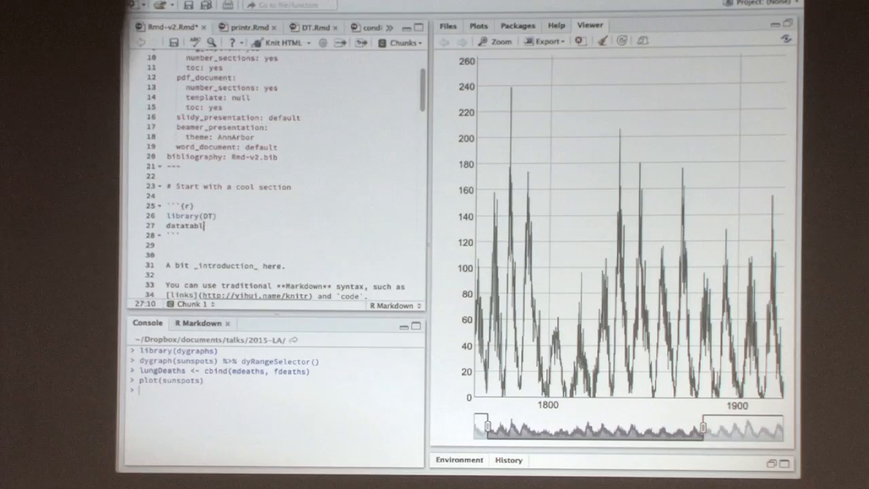
pyautogui.write('(iris)')
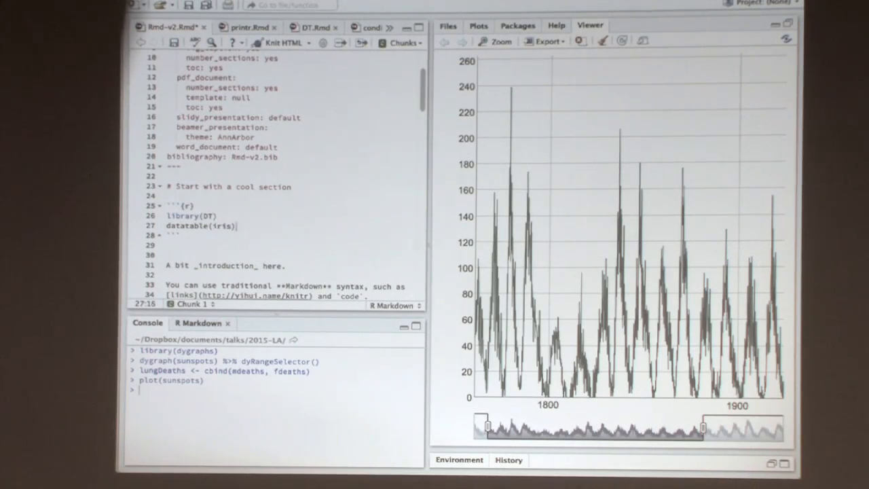